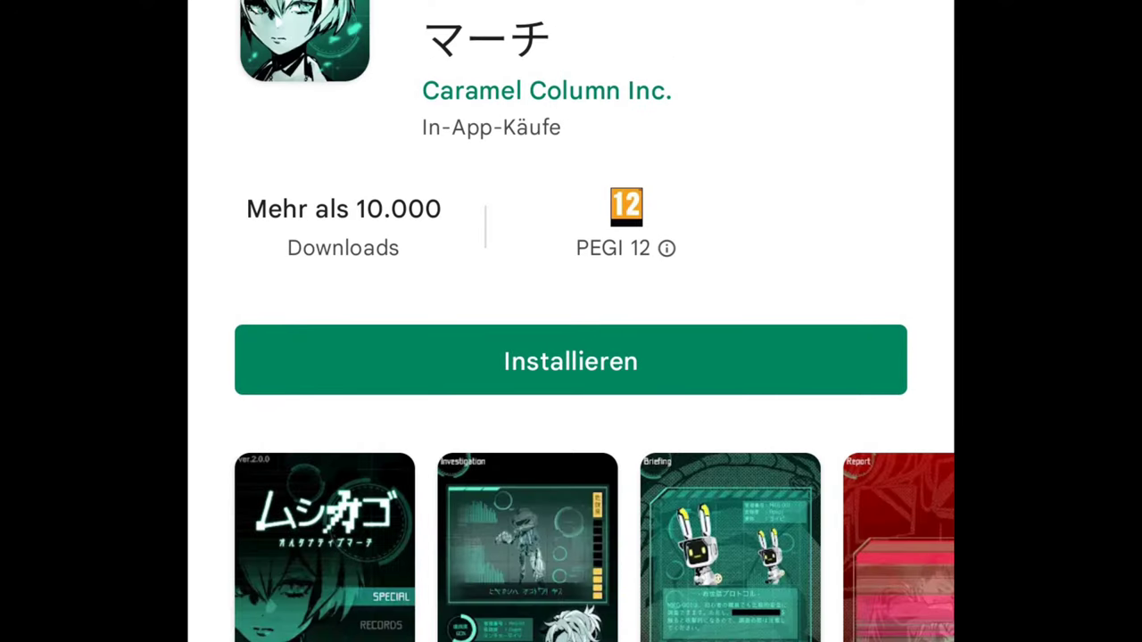
left_click(571, 360)
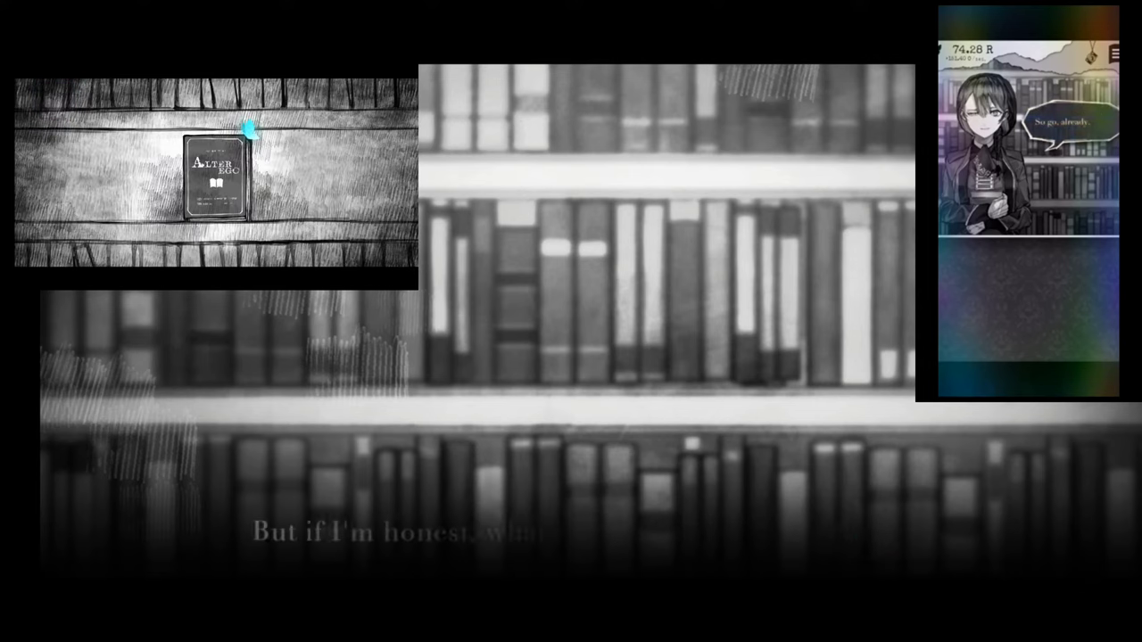
left_click(210, 171)
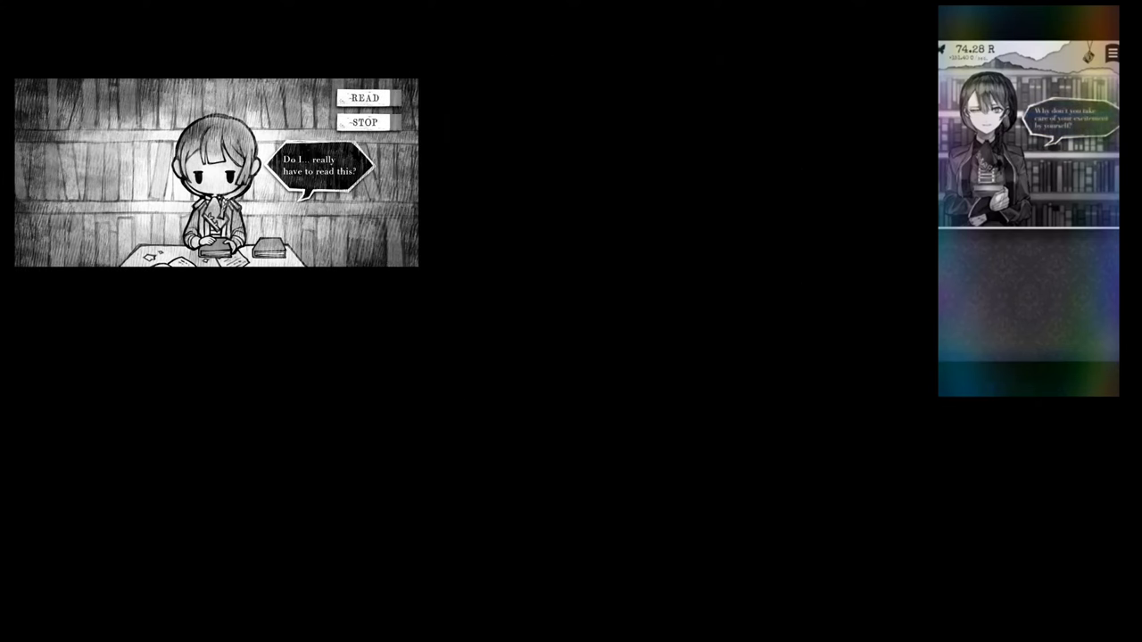
left_click(364, 97)
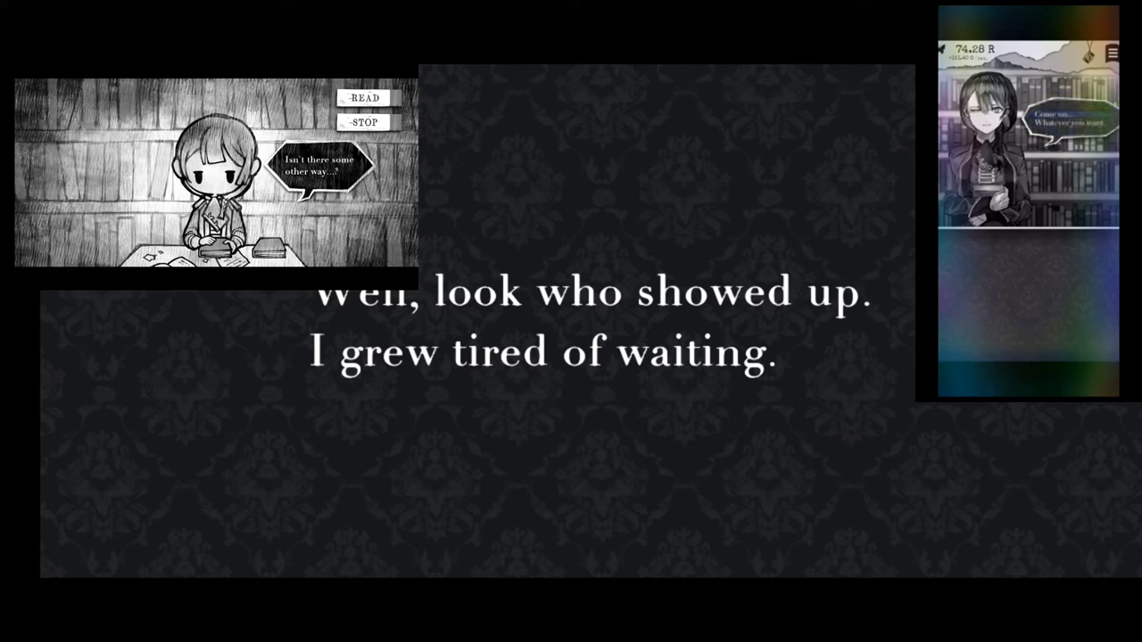
left_click(364, 96)
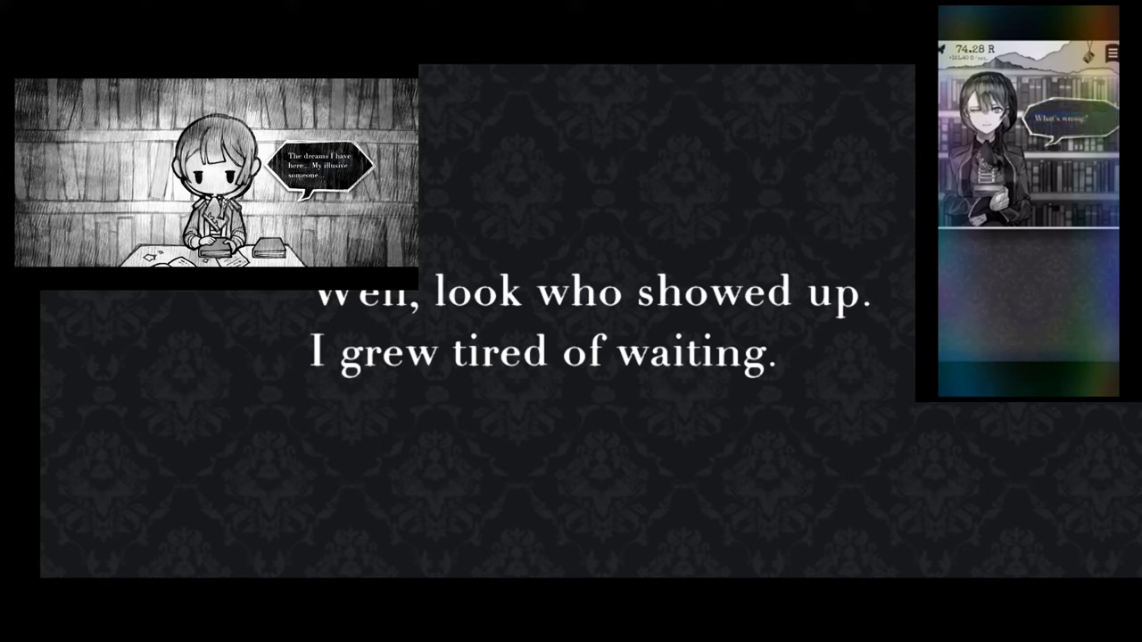